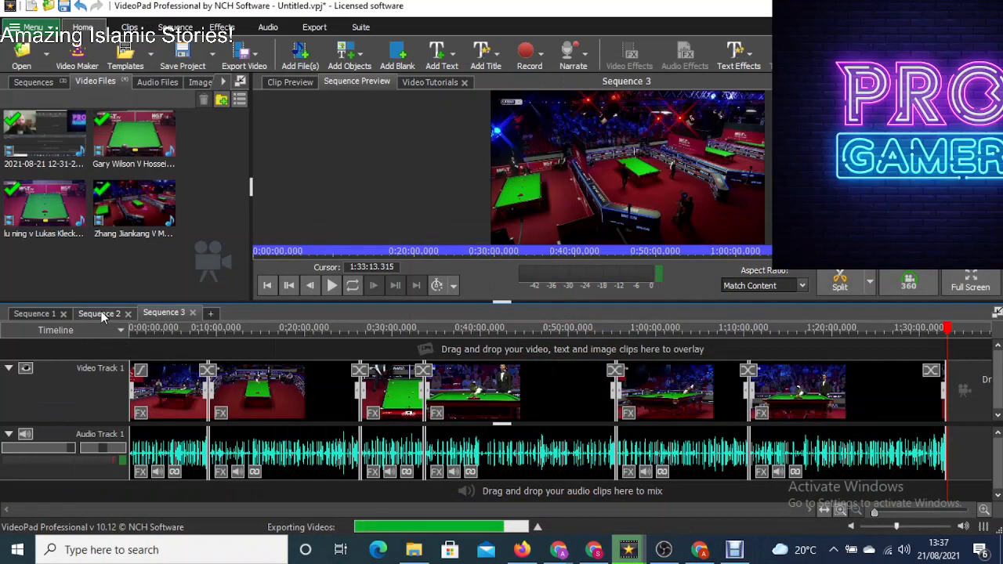
# - Check the Sequence 2 timeline, then return to Sequence 3 with its text clips on Video Track 2
pyautogui.click(99, 314)
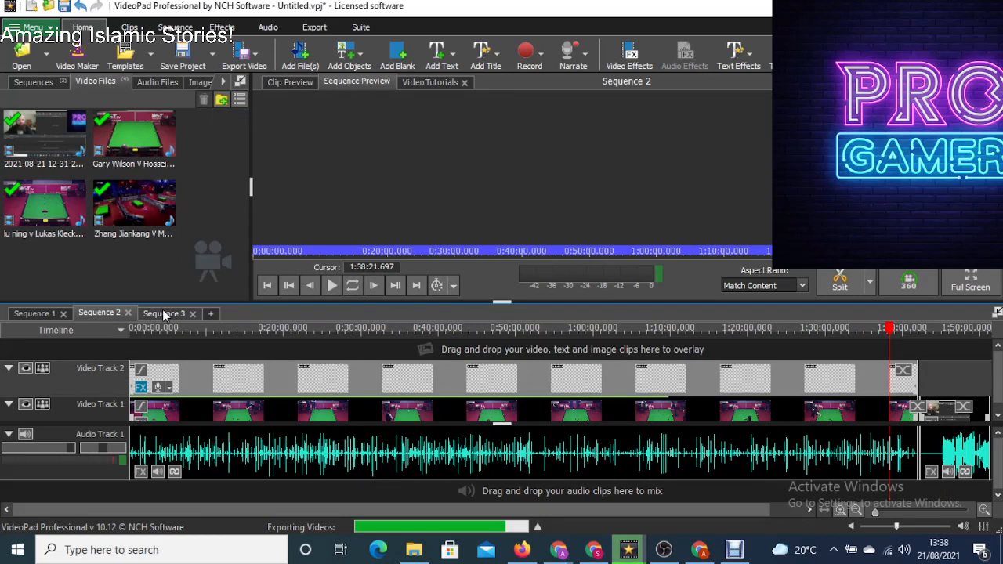
pyautogui.click(163, 314)
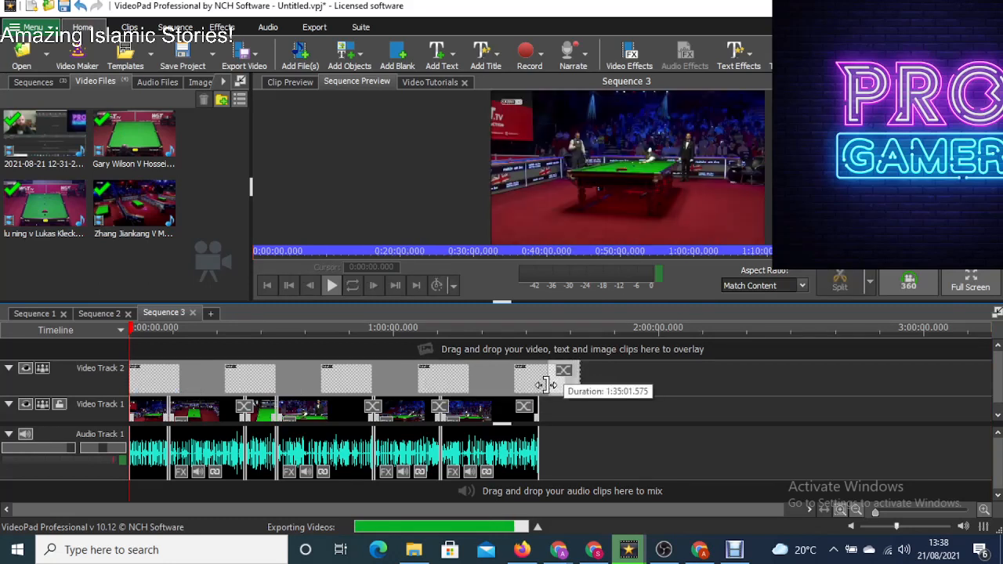
# - Space the British Open Snooker 2021 title clips along the footage and show the text clips in the media bin
pyautogui.moveTo(564, 384); pyautogui.dragTo(545, 384)
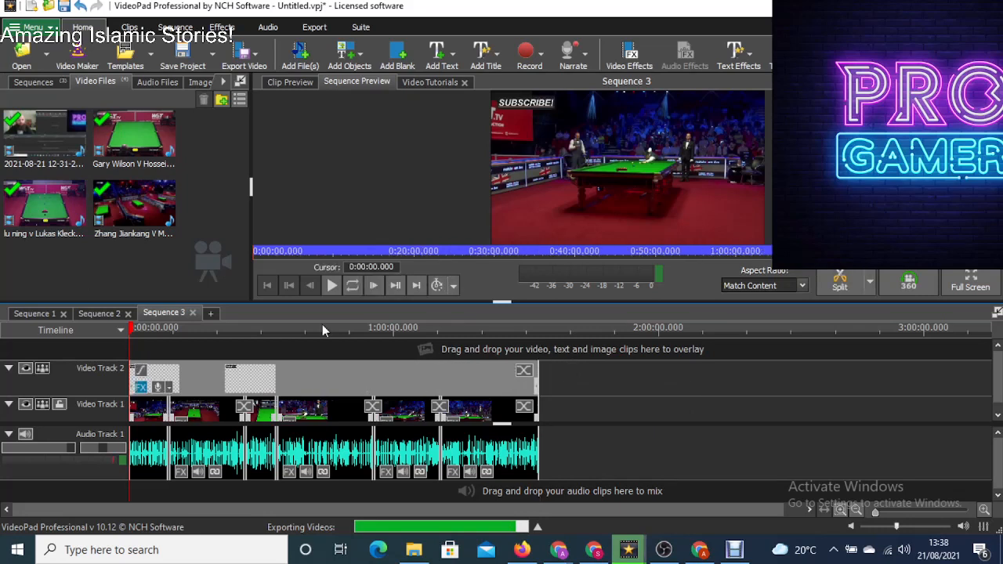
pyautogui.click(99, 313)
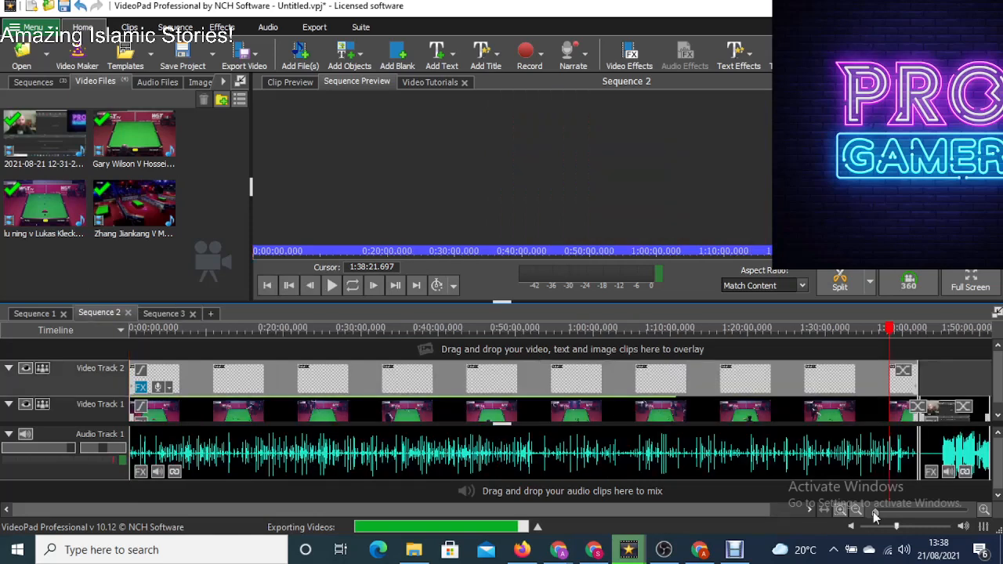
pyautogui.click(266, 285)
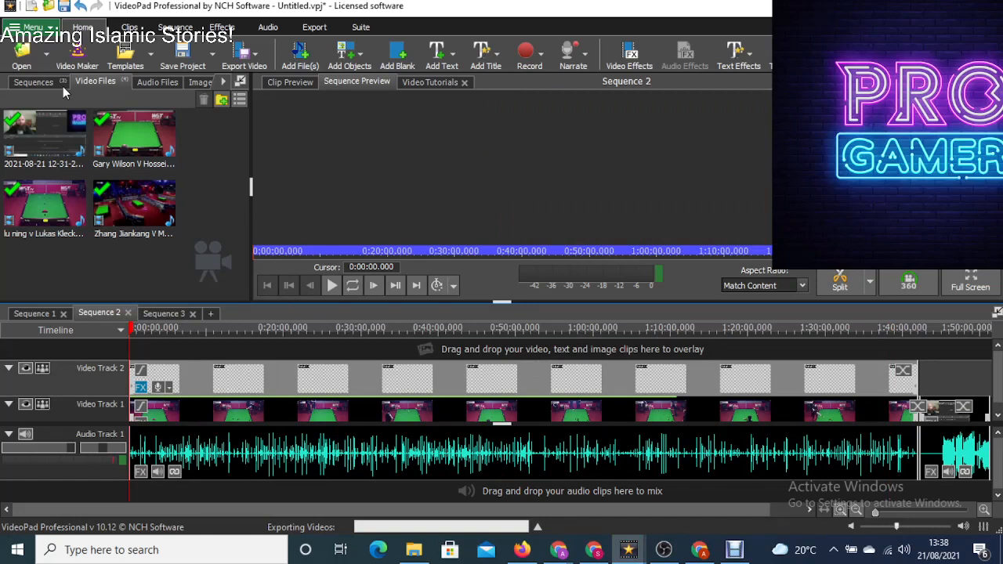
pyautogui.click(194, 82)
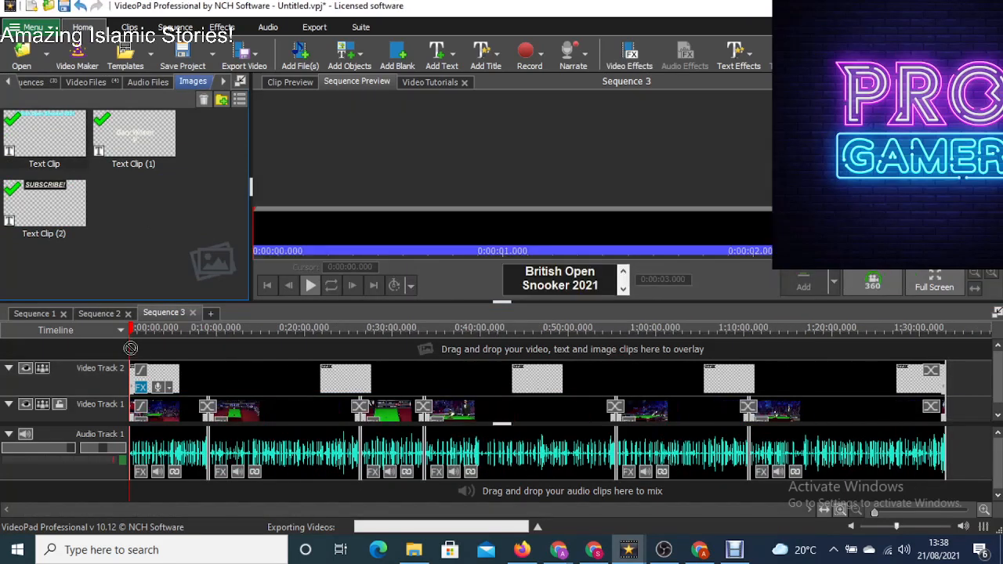
# - Place text clips at 0:00 and 0:03 on new overlay tracks above track 3
pyautogui.moveTo(44, 131); pyautogui.dragTo(138, 348)
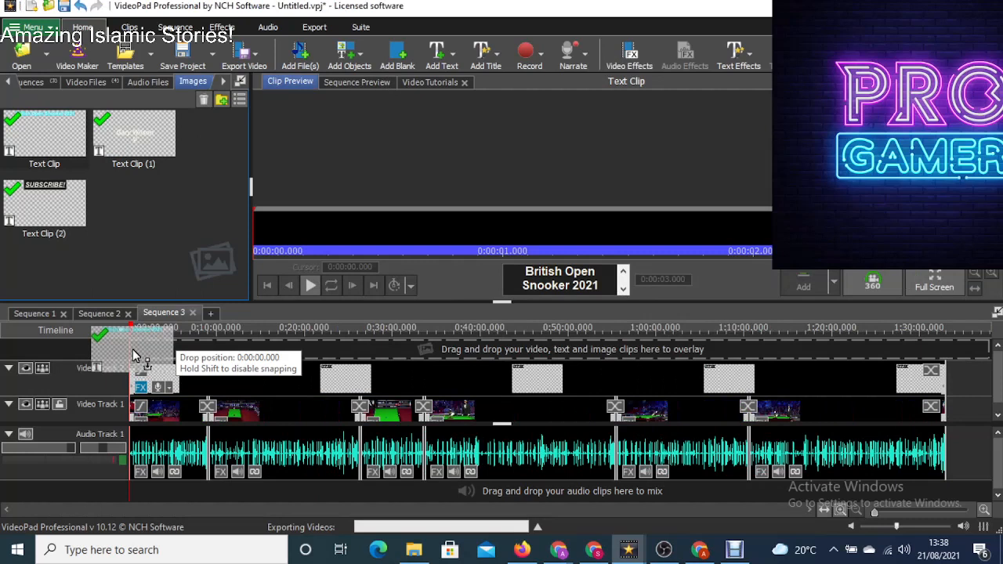
pyautogui.click(356, 81)
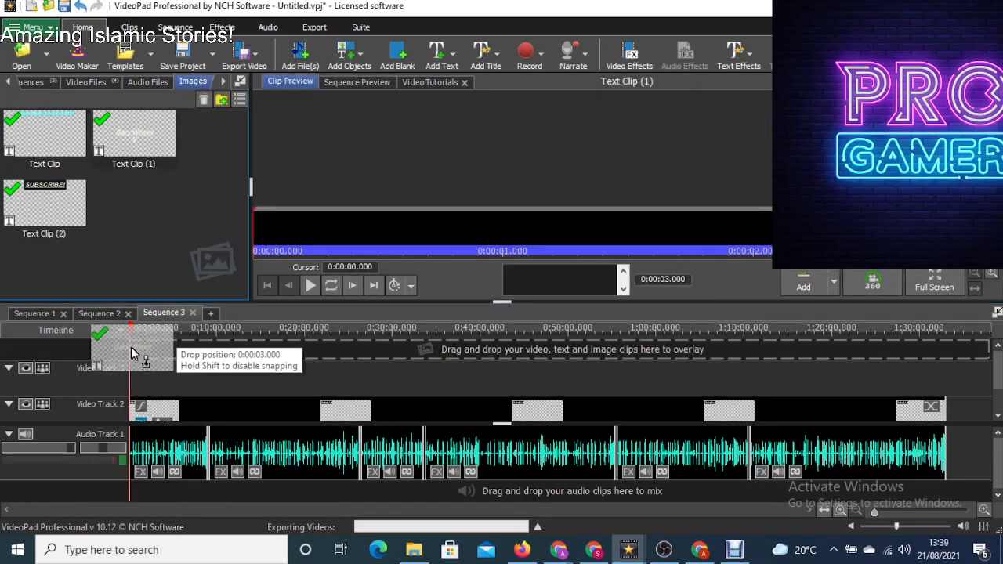
pyautogui.click(357, 82)
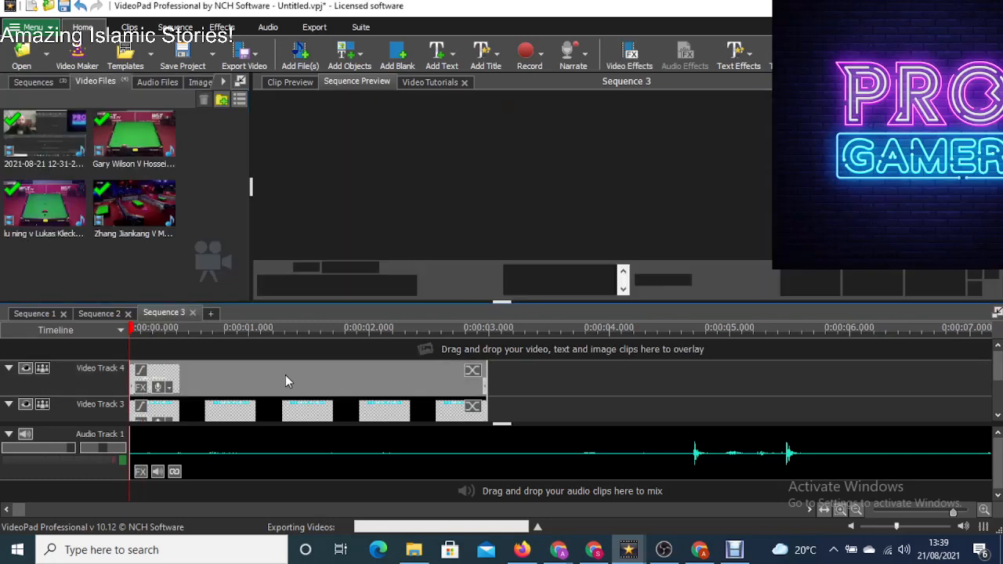
# - Edit the track-4 text clip to read 'Mark Williams V Zhang Jiankang', replacing the old opponent's name
pyautogui.doubleClick(154, 381)
pyautogui.write('M')
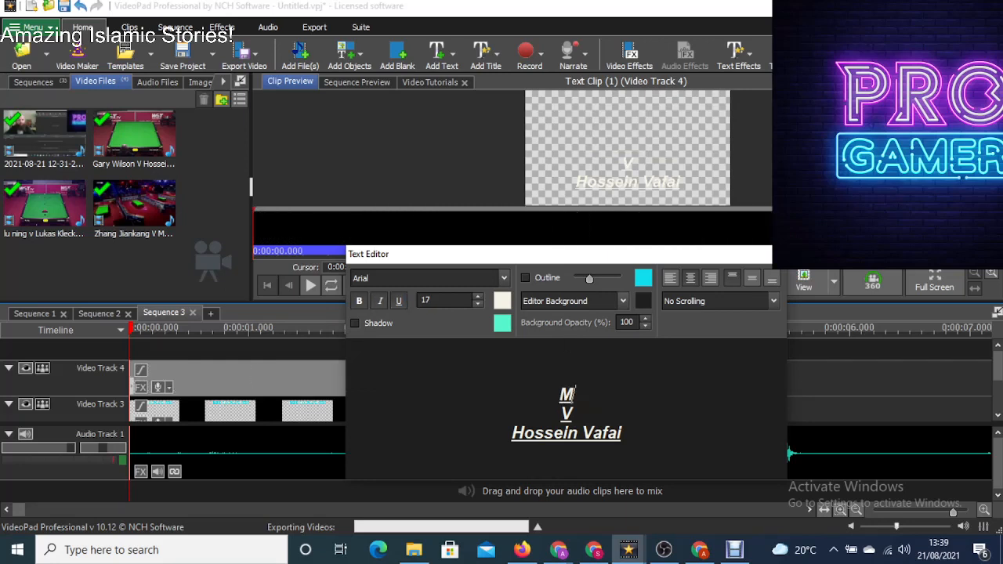
pyautogui.write('ark Williams')
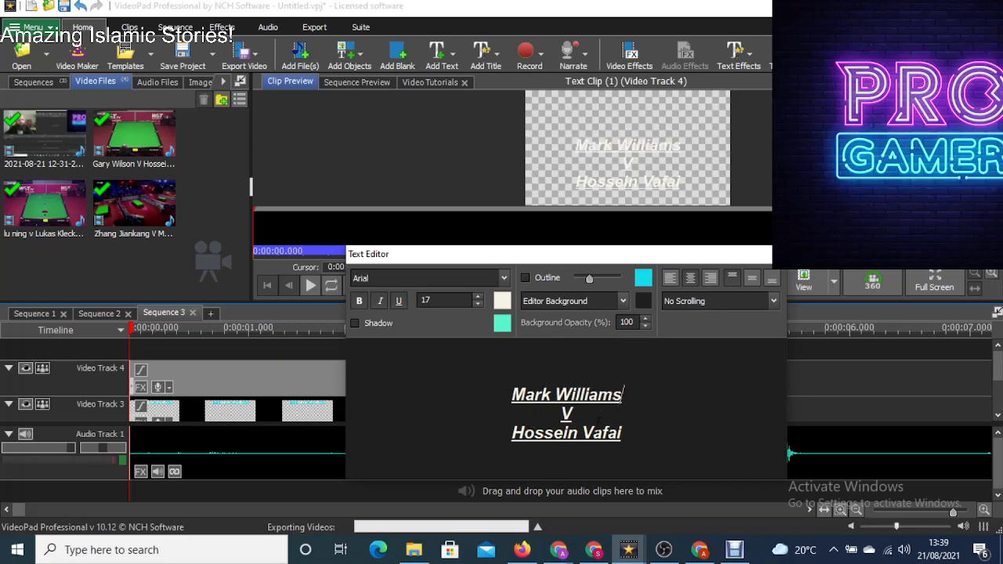
pyautogui.tripleClick(566, 433)
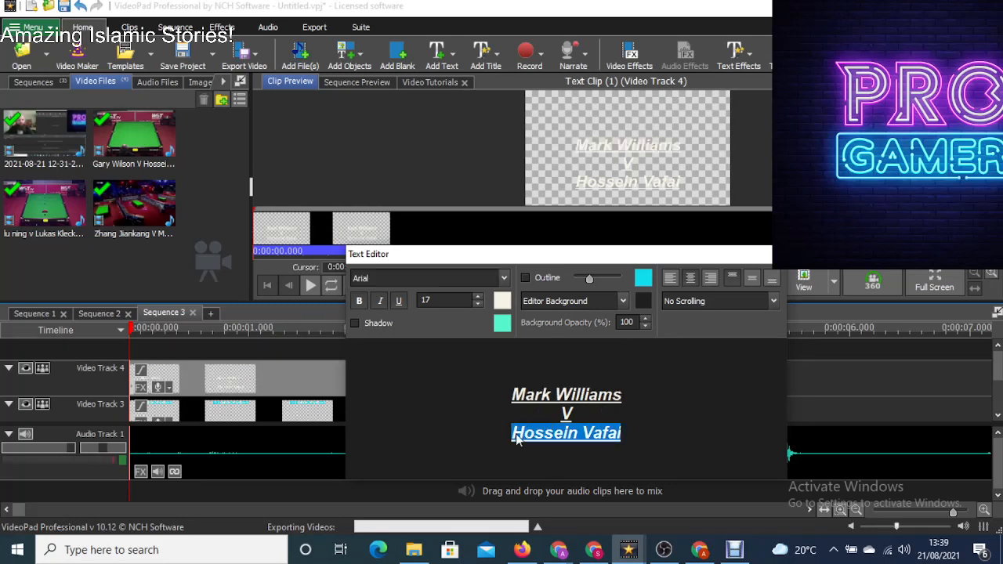
pyautogui.press('Delete')
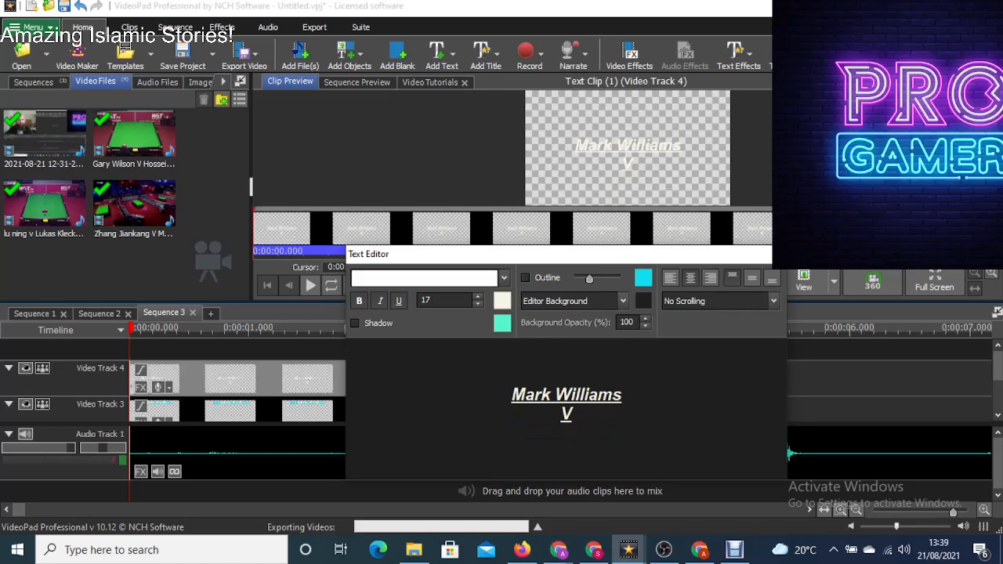
pyautogui.write('Zhang')
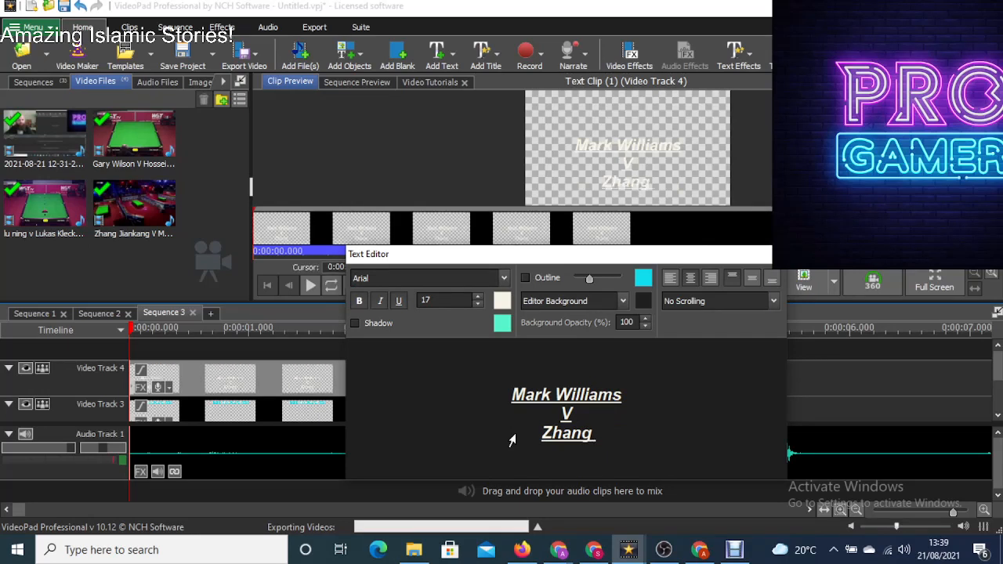
pyautogui.write('Ji')
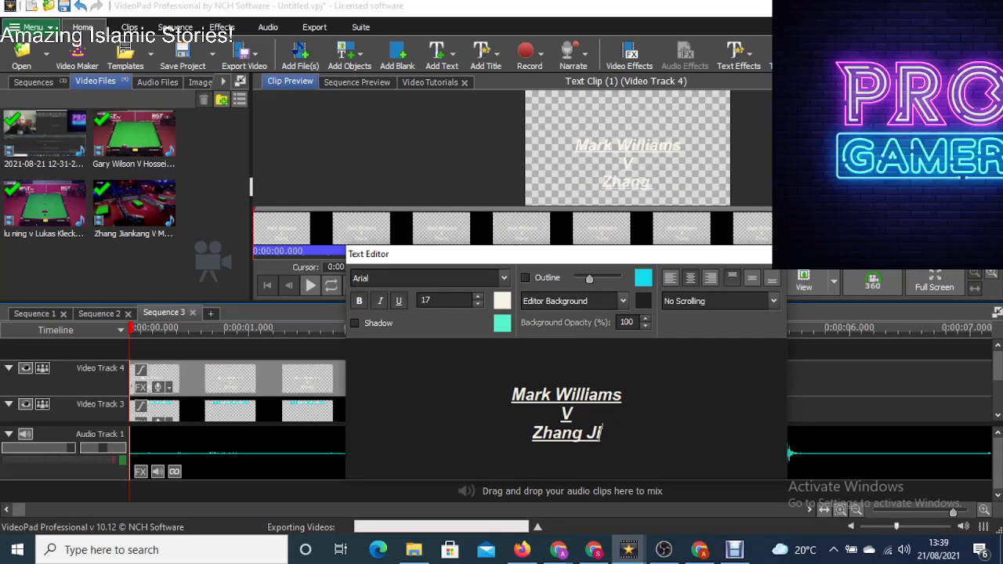
pyautogui.write('ankang')
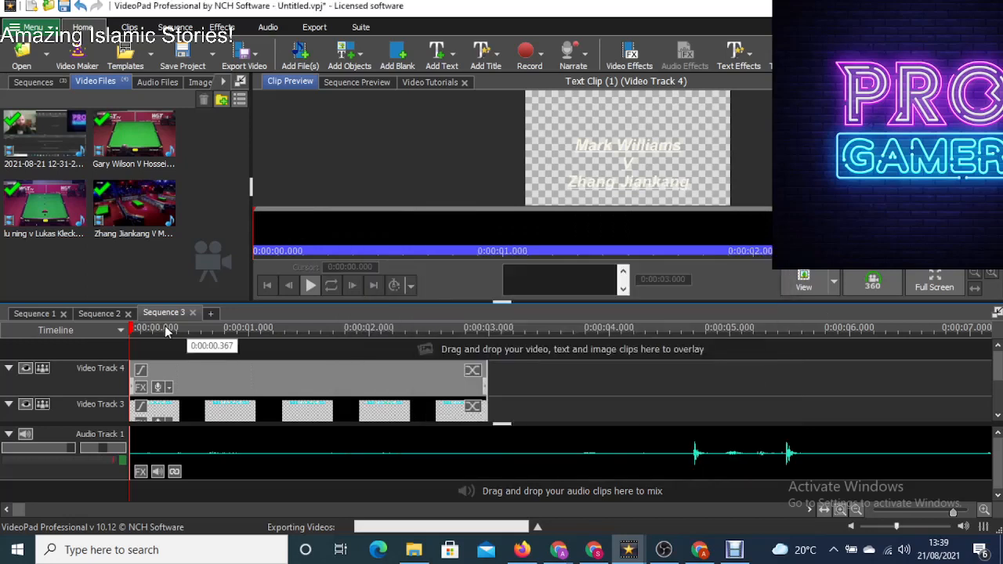
# - Preview the sequence with both titles over the snooker footage
pyautogui.click(358, 82)
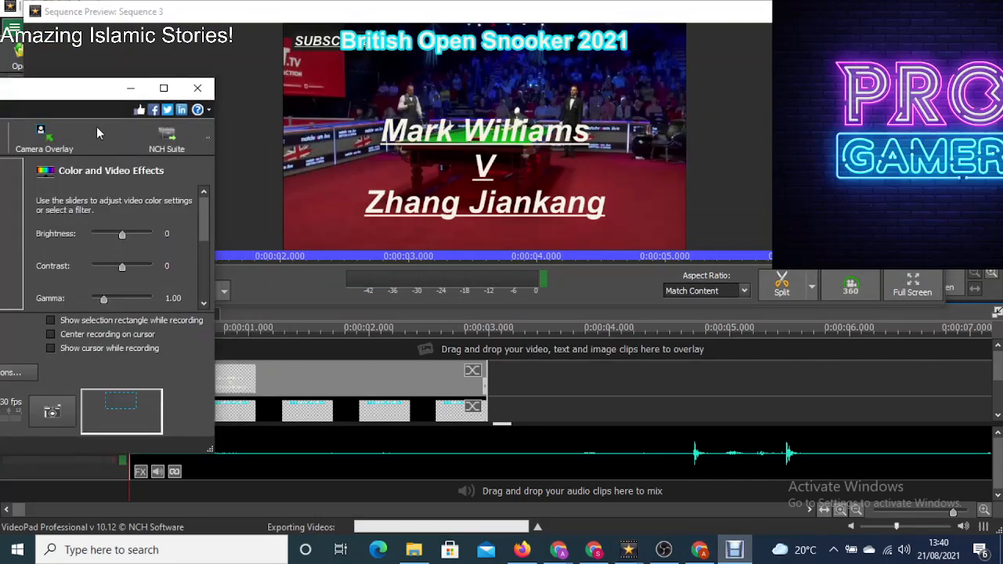
# - Move the Debut Video Capture window further onto the screen beside the preview
pyautogui.moveTo(97, 88); pyautogui.dragTo(154, 97)
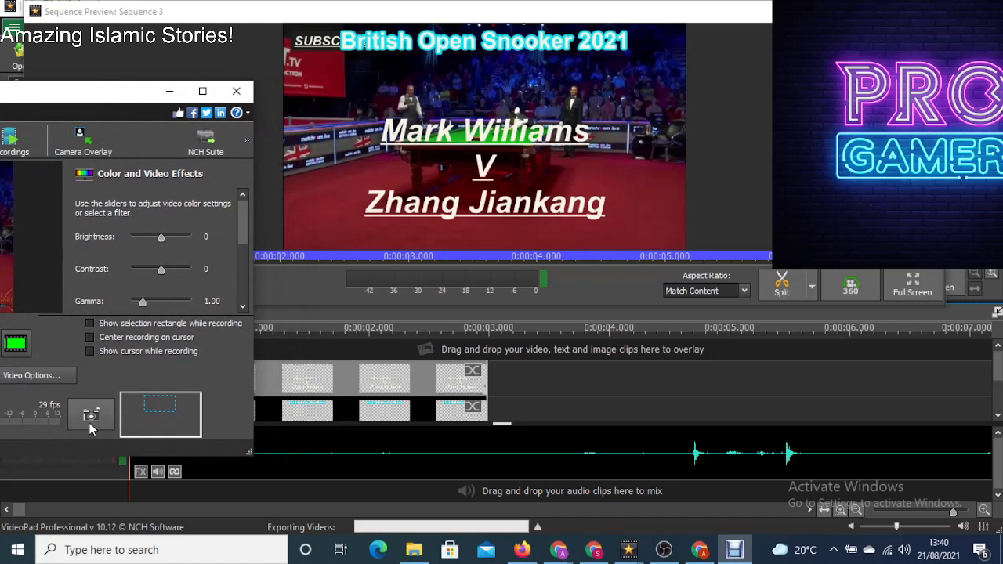
pyautogui.moveTo(91, 420)
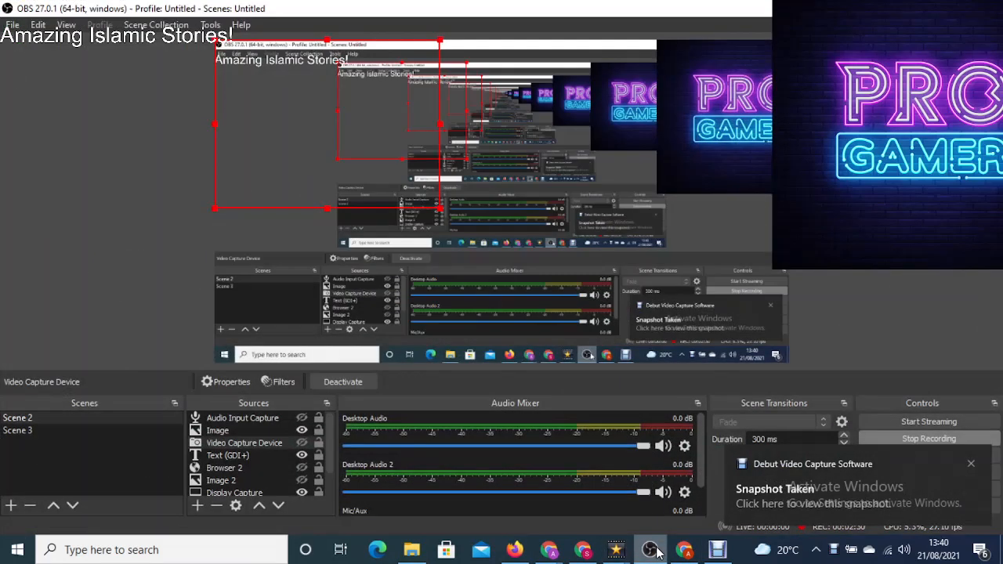
pyautogui.moveTo(971, 467)
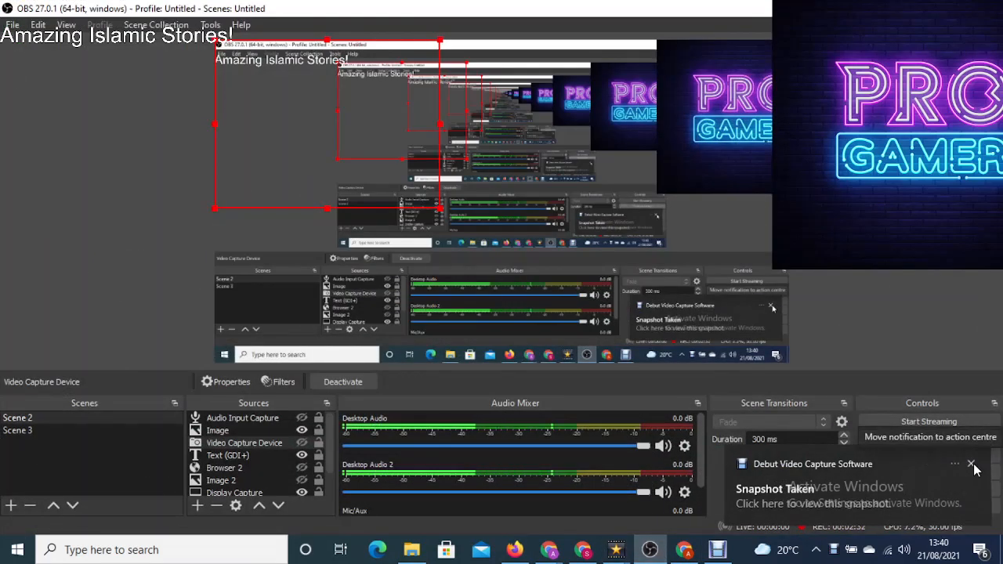